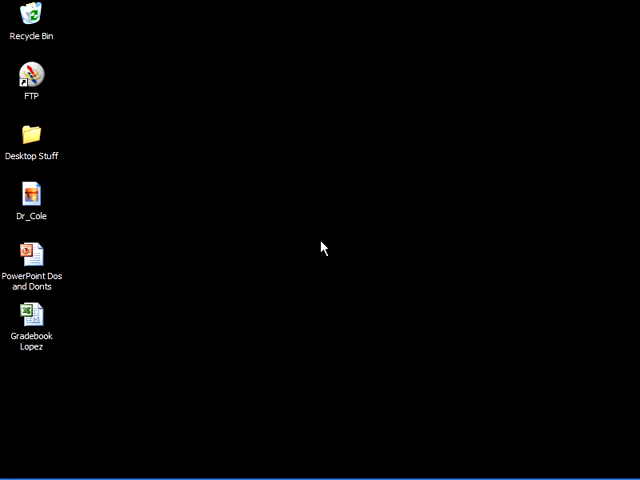
mouse_move(86, 456)
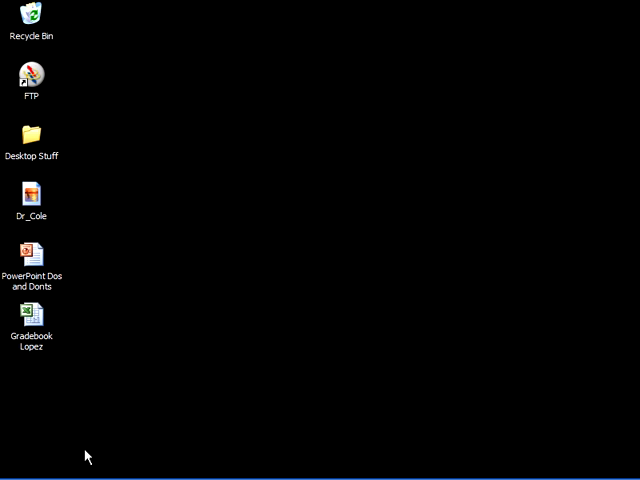
- Show My Computer from Start and pick out the Windows XP (C:) and Thumb Drive (E:) drives
click(32, 468)
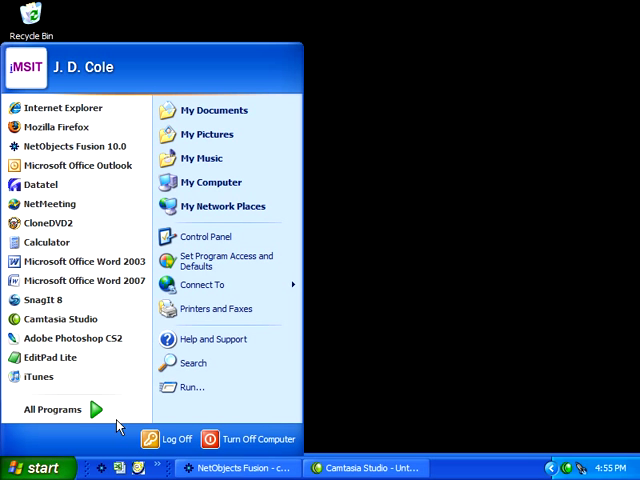
click(210, 180)
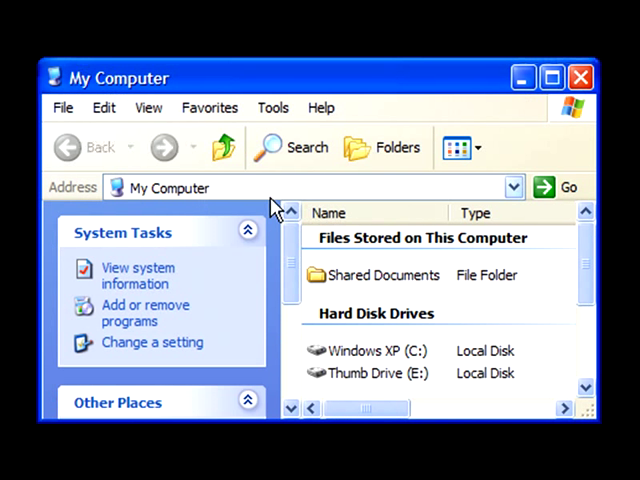
mouse_move(430, 364)
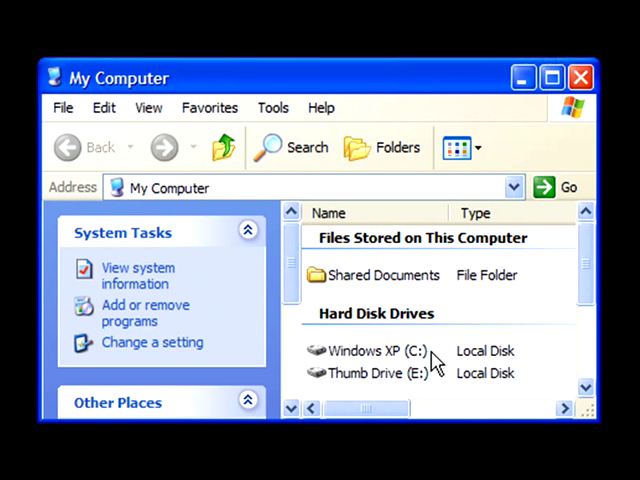
click(376, 350)
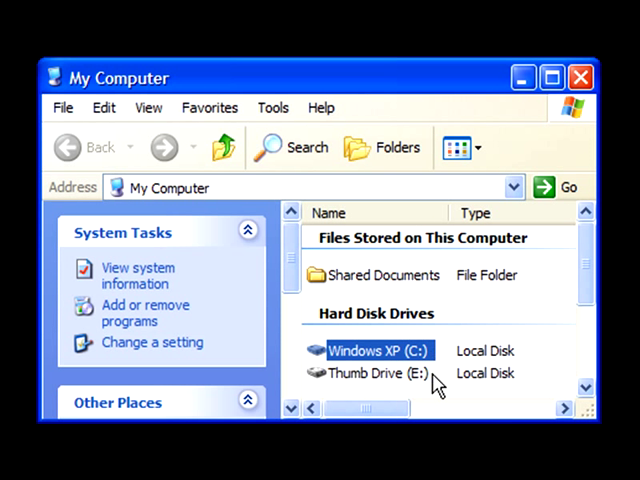
click(378, 372)
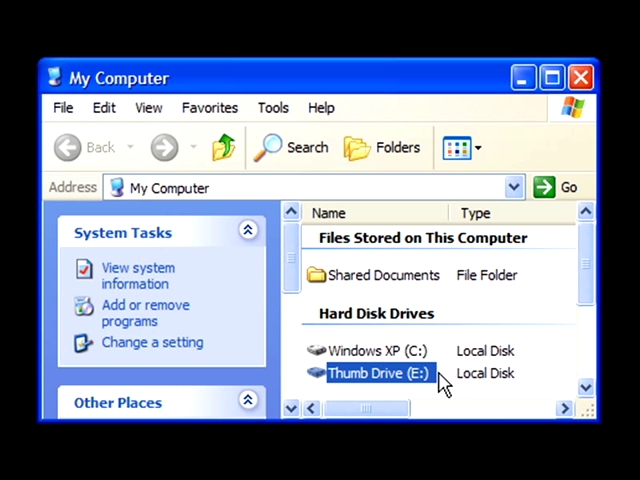
mouse_move(436, 344)
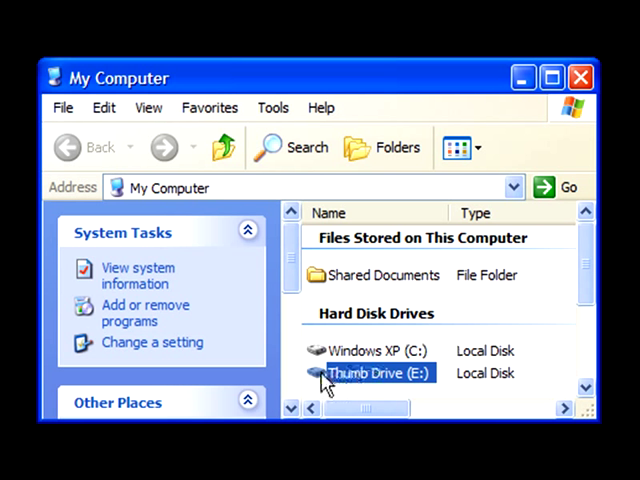
- Go into Thumb Drive (E:) and then into its cole folder
double_click(378, 372)
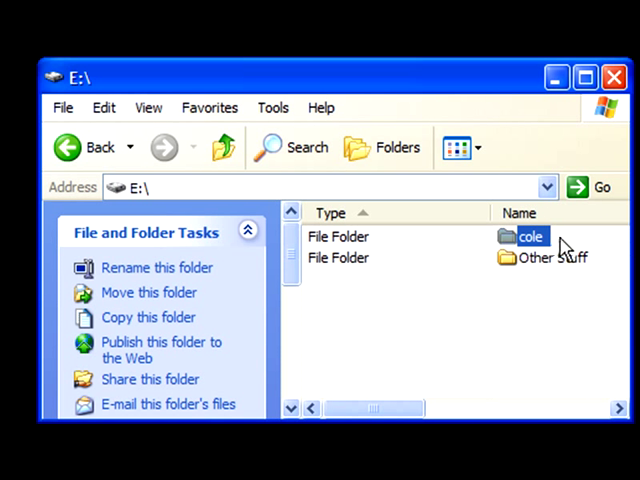
mouse_move(532, 304)
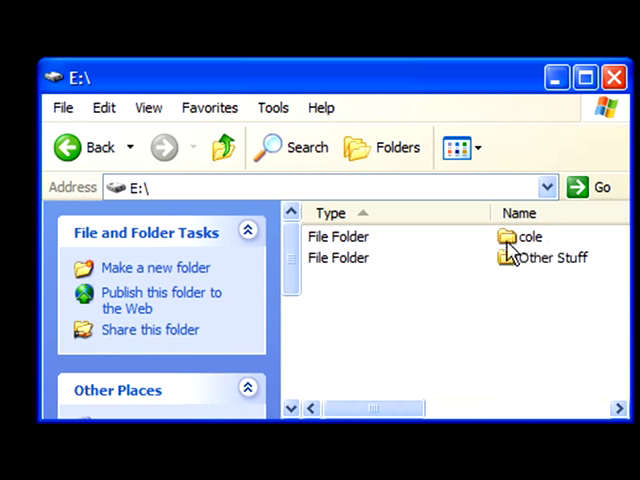
double_click(524, 236)
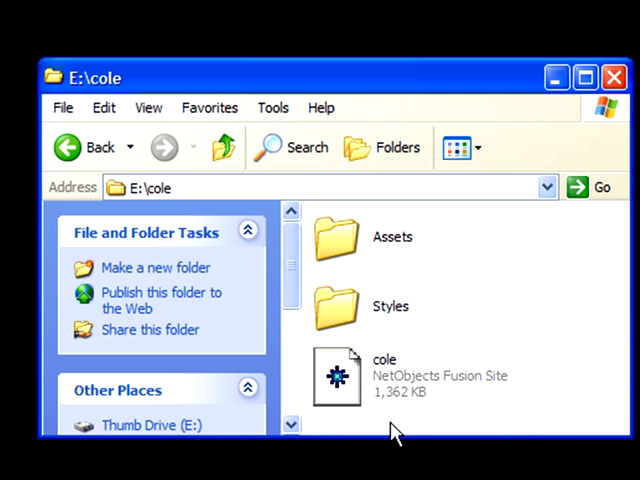
mouse_move(376, 376)
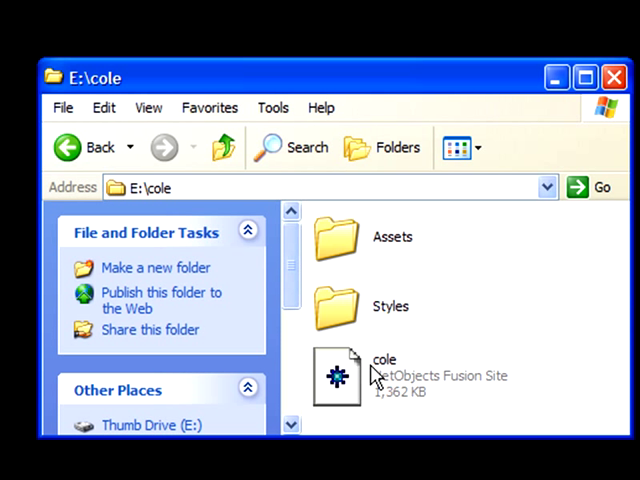
mouse_move(362, 410)
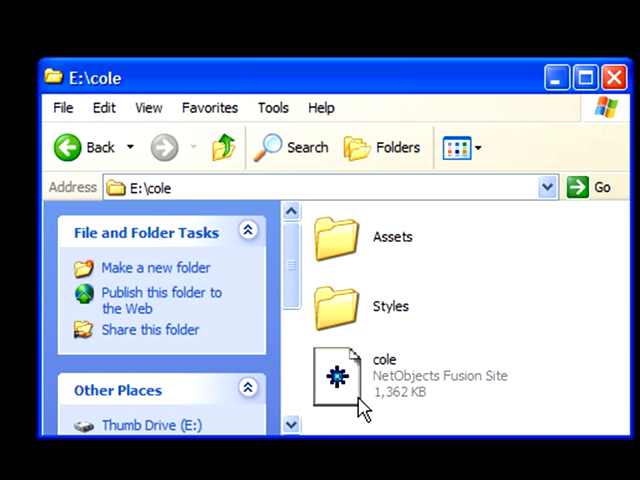
- Select the cole NetObjects Fusion site file inside E:\cole
click(338, 378)
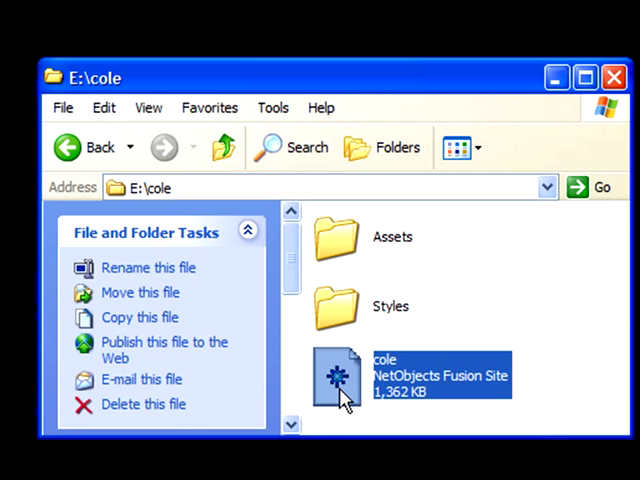
mouse_move(498, 322)
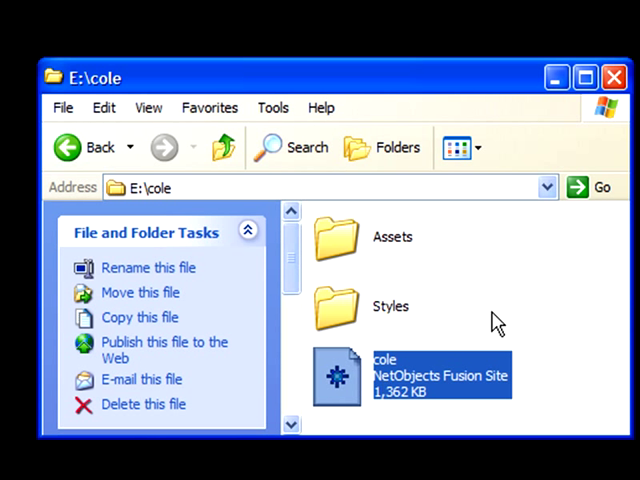
mouse_move(518, 390)
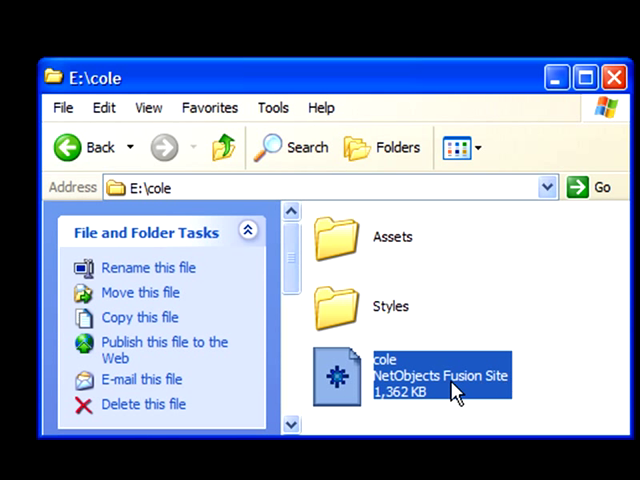
mouse_move(512, 368)
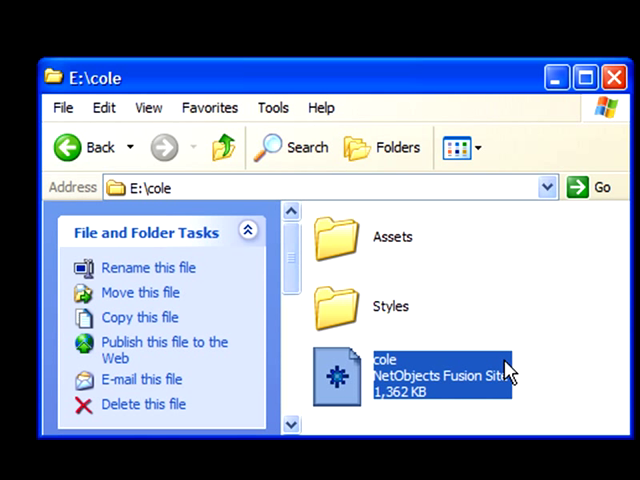
mouse_move(350, 258)
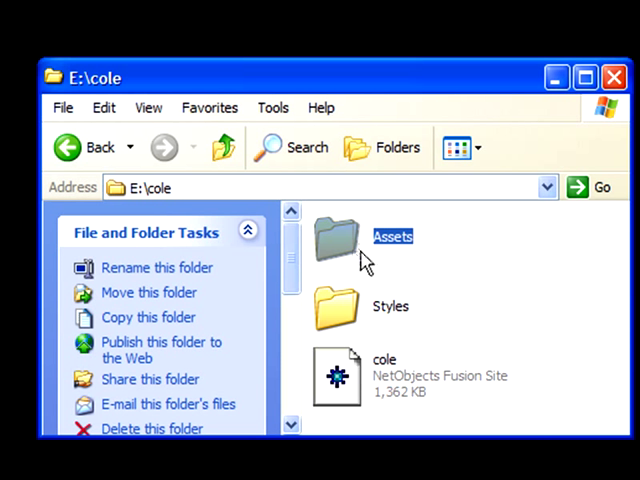
- Go into the Assets folder and select its only file, BuiltWithNOF
click(344, 246)
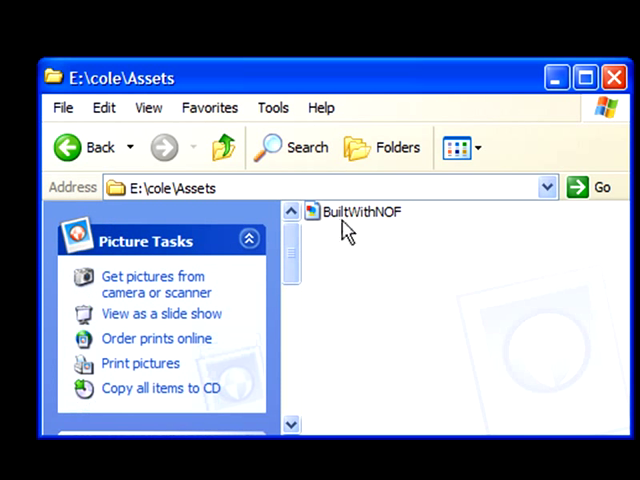
click(356, 212)
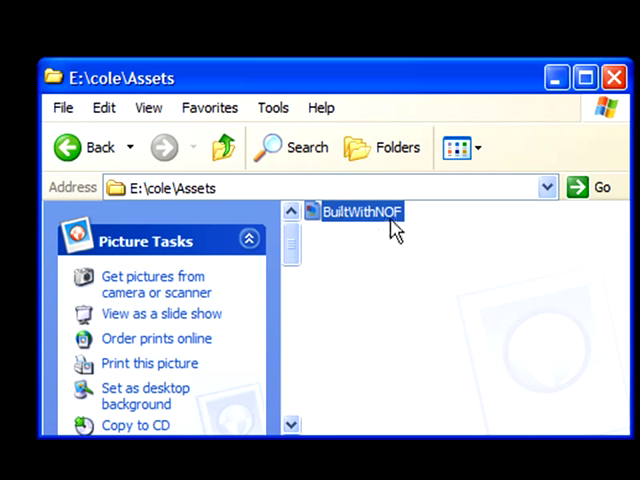
mouse_move(352, 232)
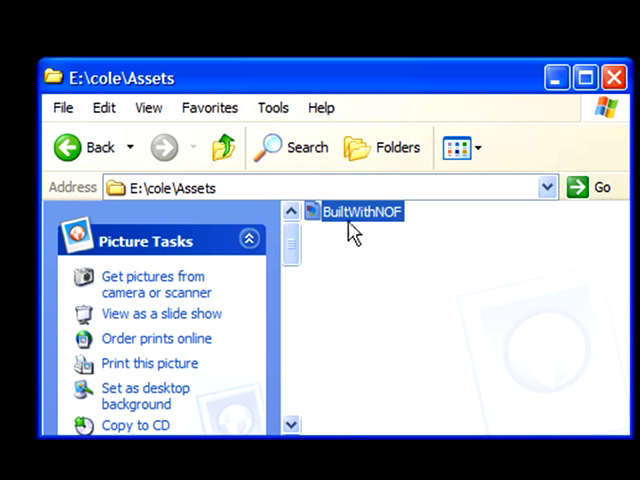
mouse_move(338, 248)
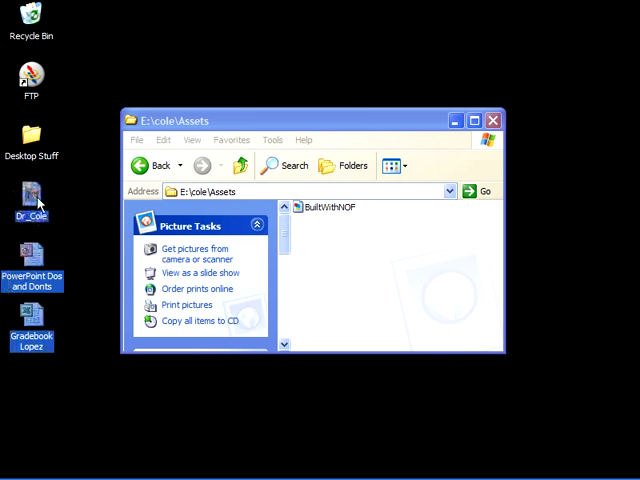
mouse_move(32, 276)
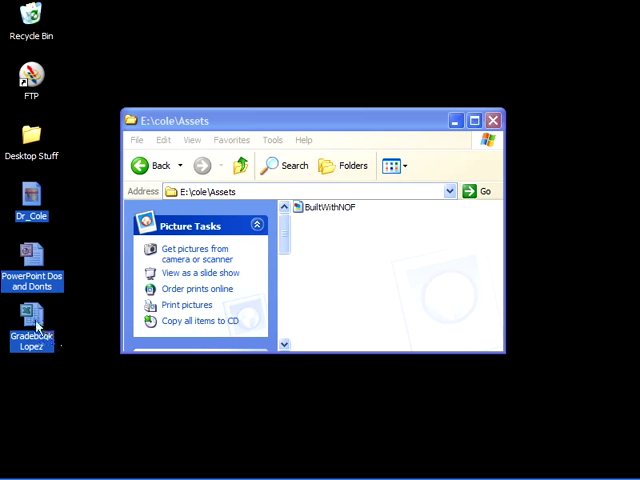
mouse_move(80, 348)
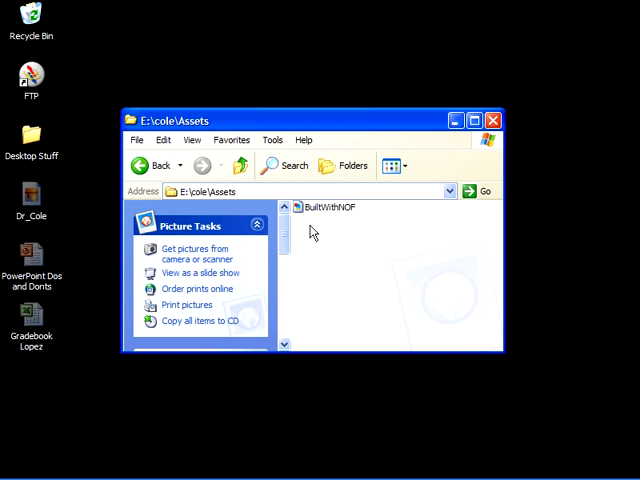
- Paste Dr_Cole, PowerPoint Dos and Donts and Gradebook Lopez into Assets via the context menu
right_click(312, 232)
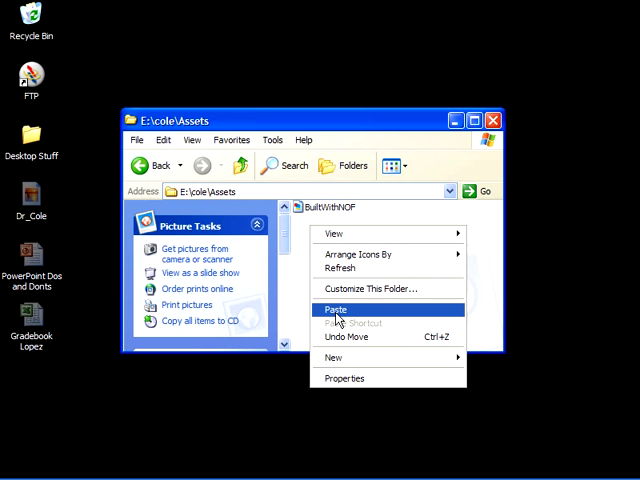
click(336, 308)
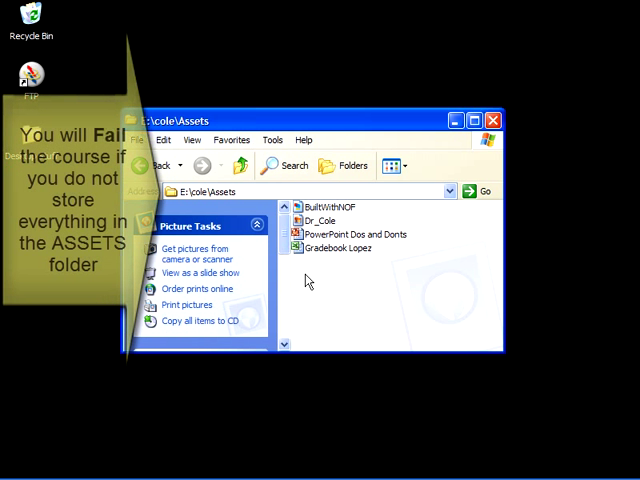
mouse_move(332, 300)
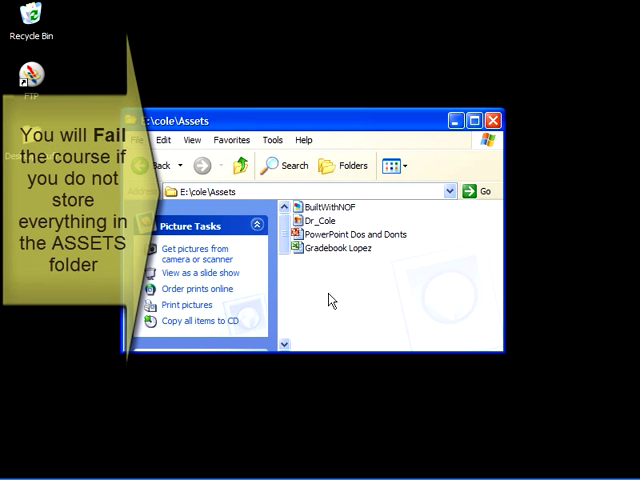
mouse_move(344, 290)
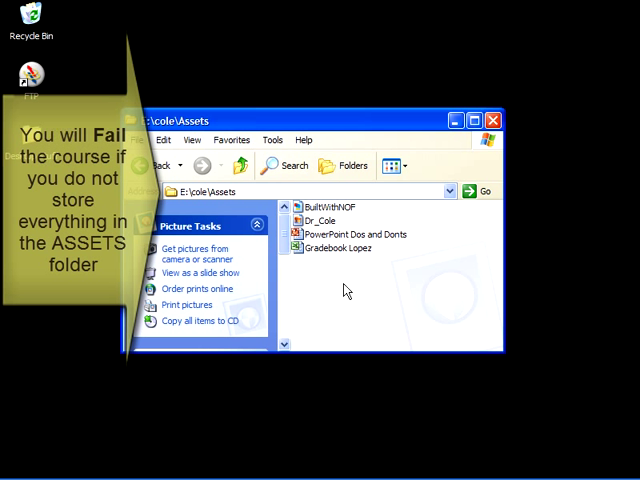